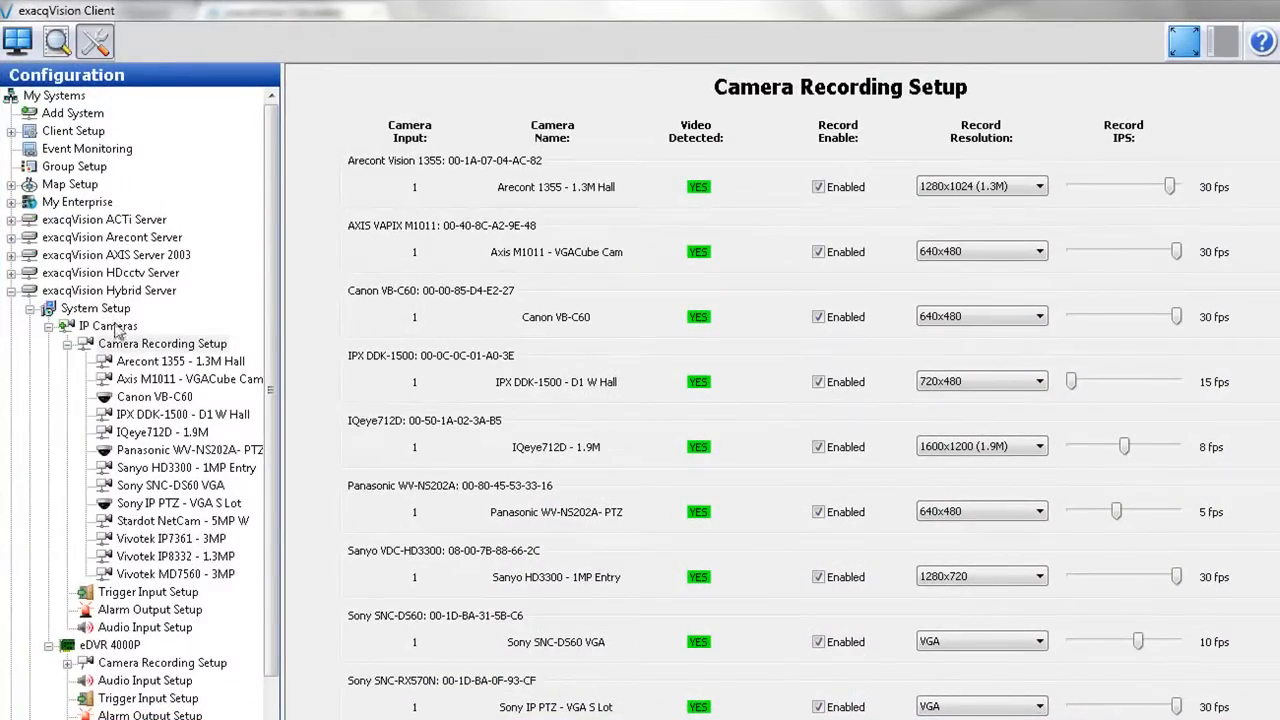
mouse_move(232, 356)
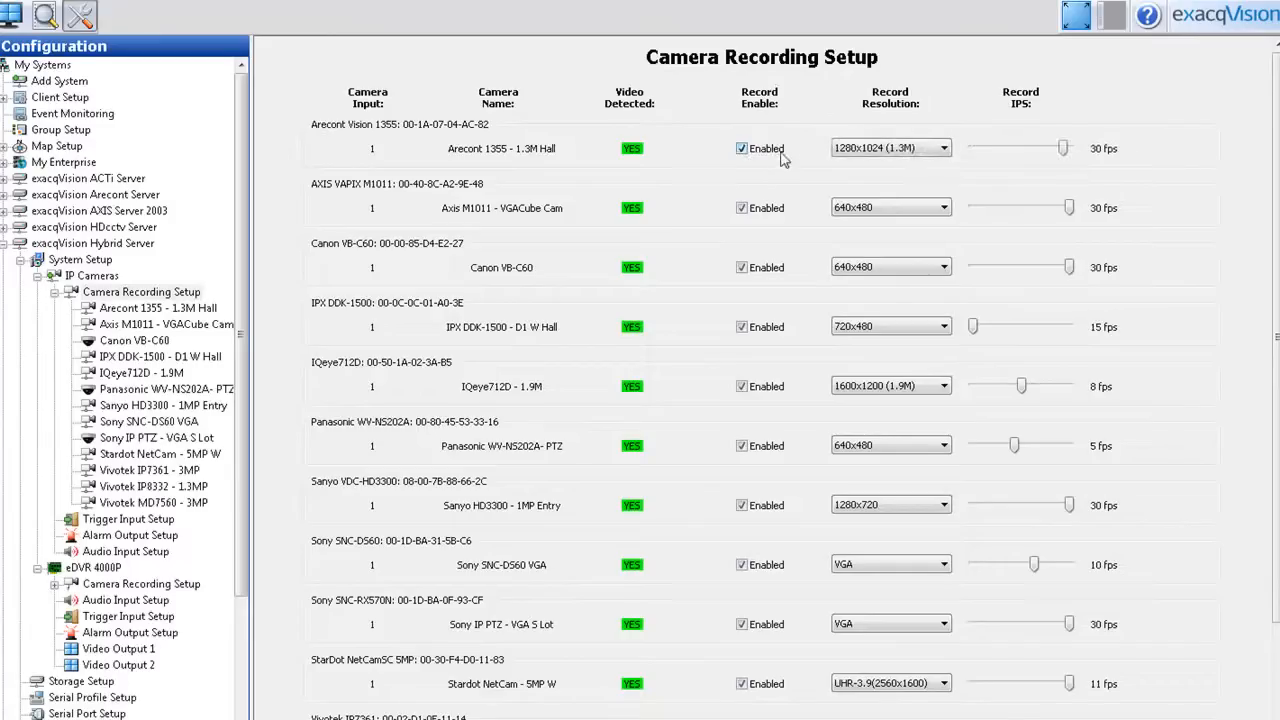
Show the eDVR 4000P's sixteen analog inputs with recording enabled at 2CIF, 15 IPS.
left_click(888, 148)
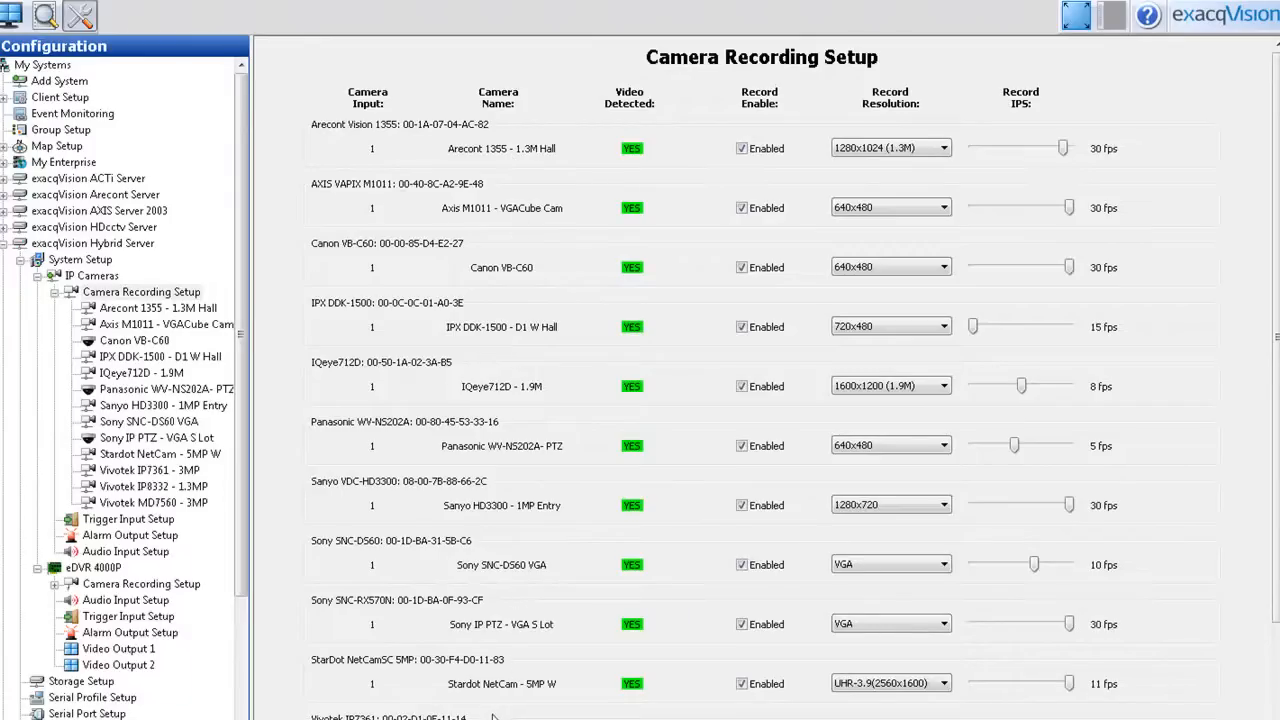
mouse_move(520, 308)
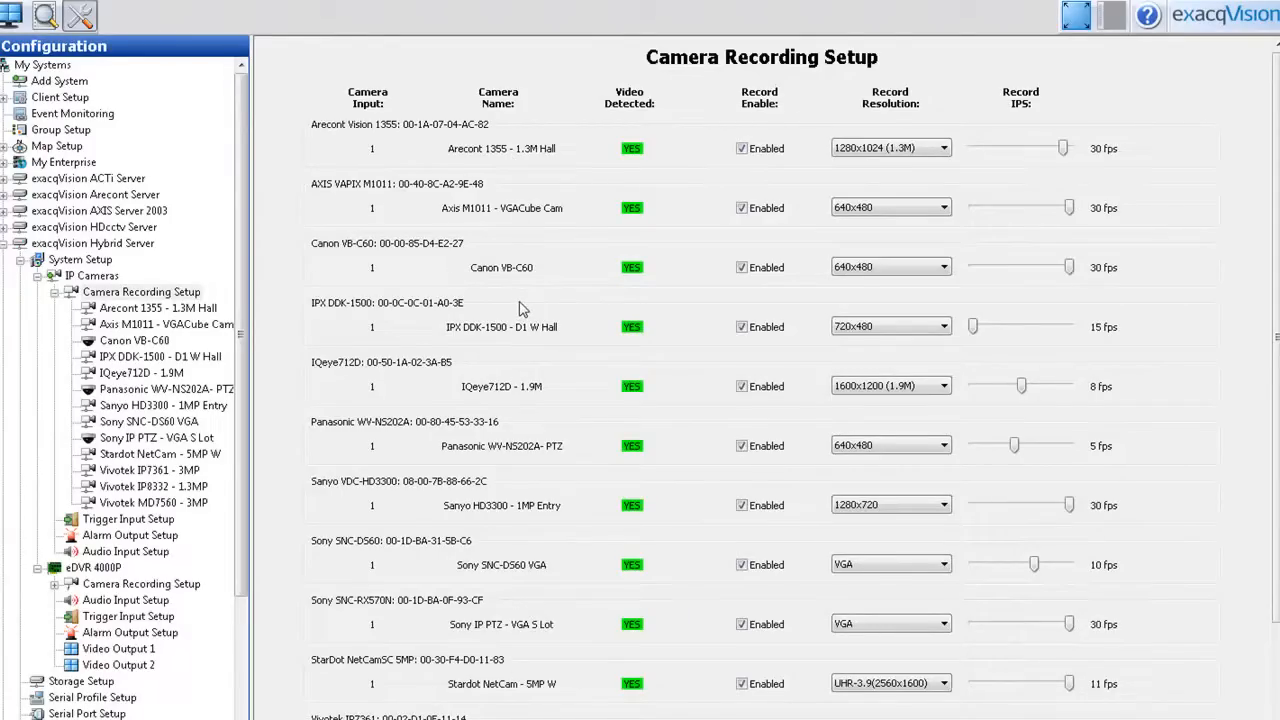
mouse_move(648, 170)
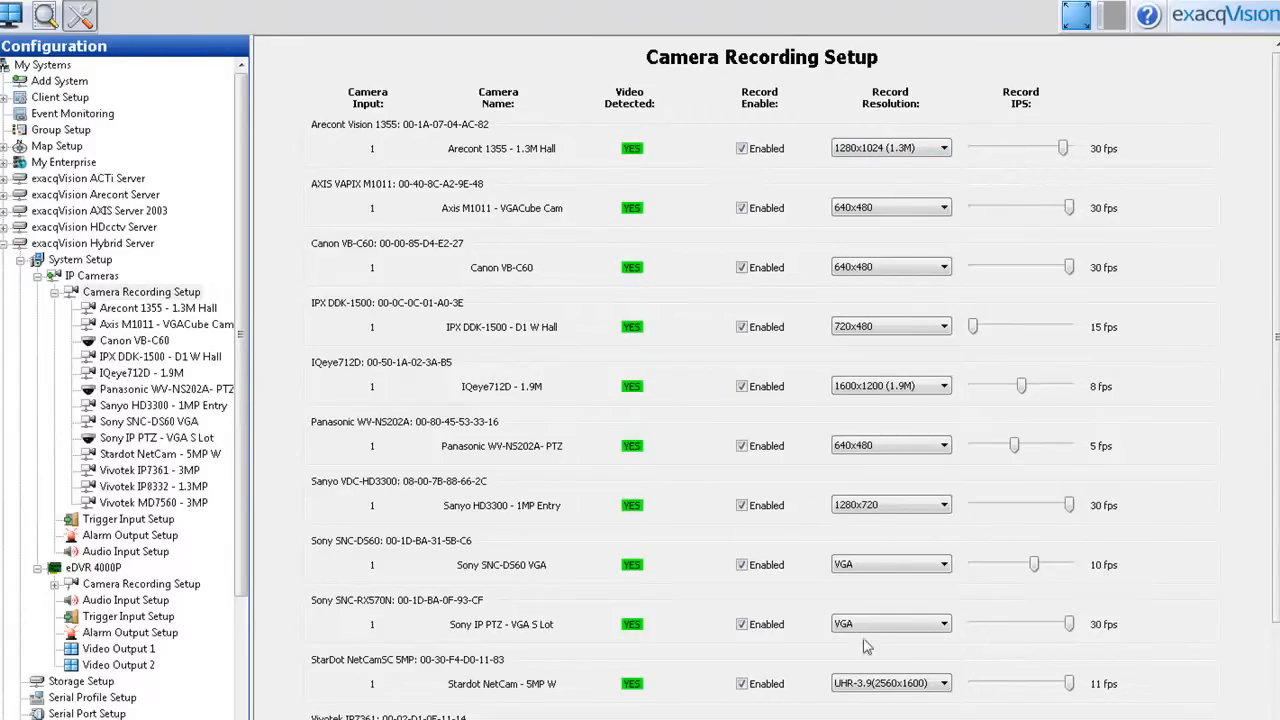
mouse_move(612, 470)
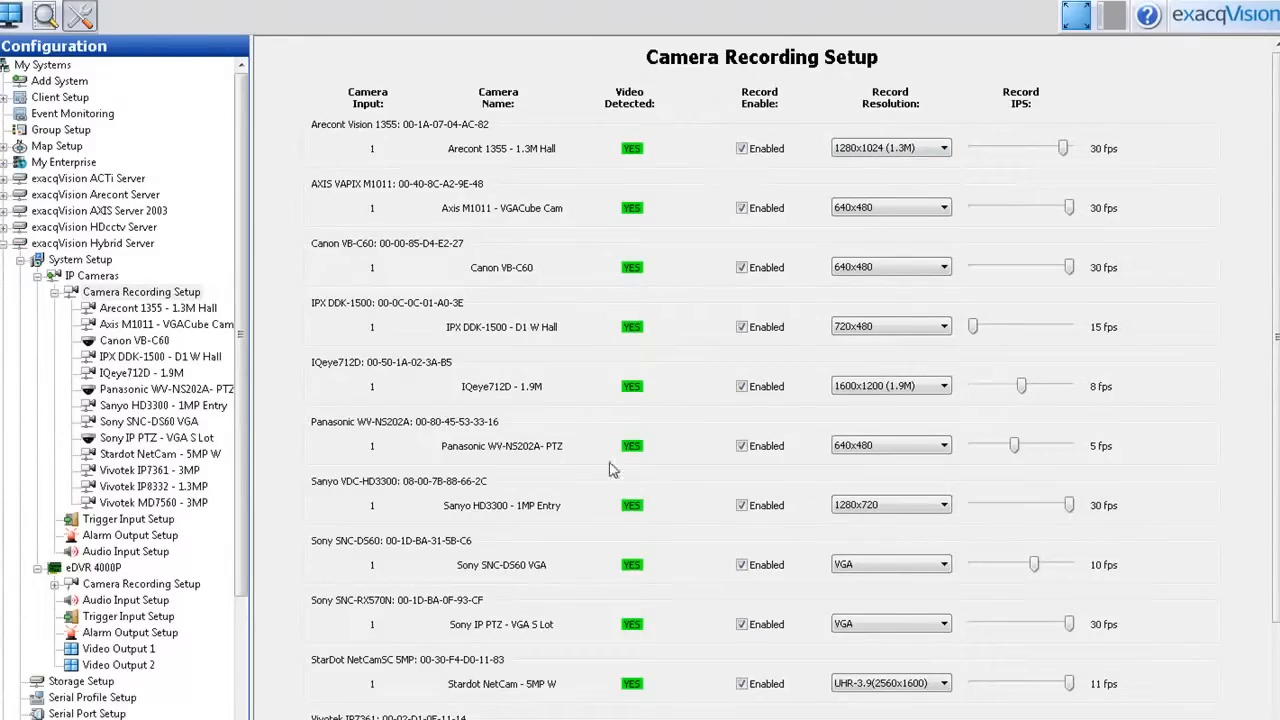
mouse_move(584, 476)
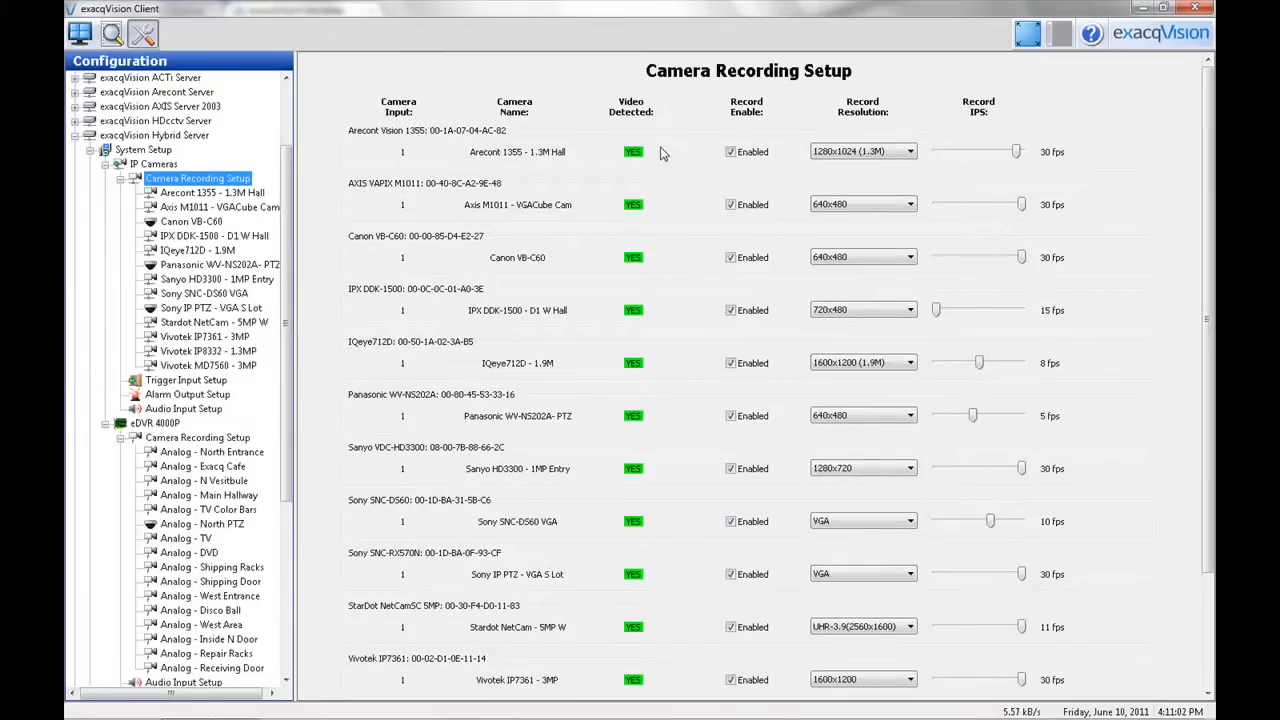
mouse_move(664, 180)
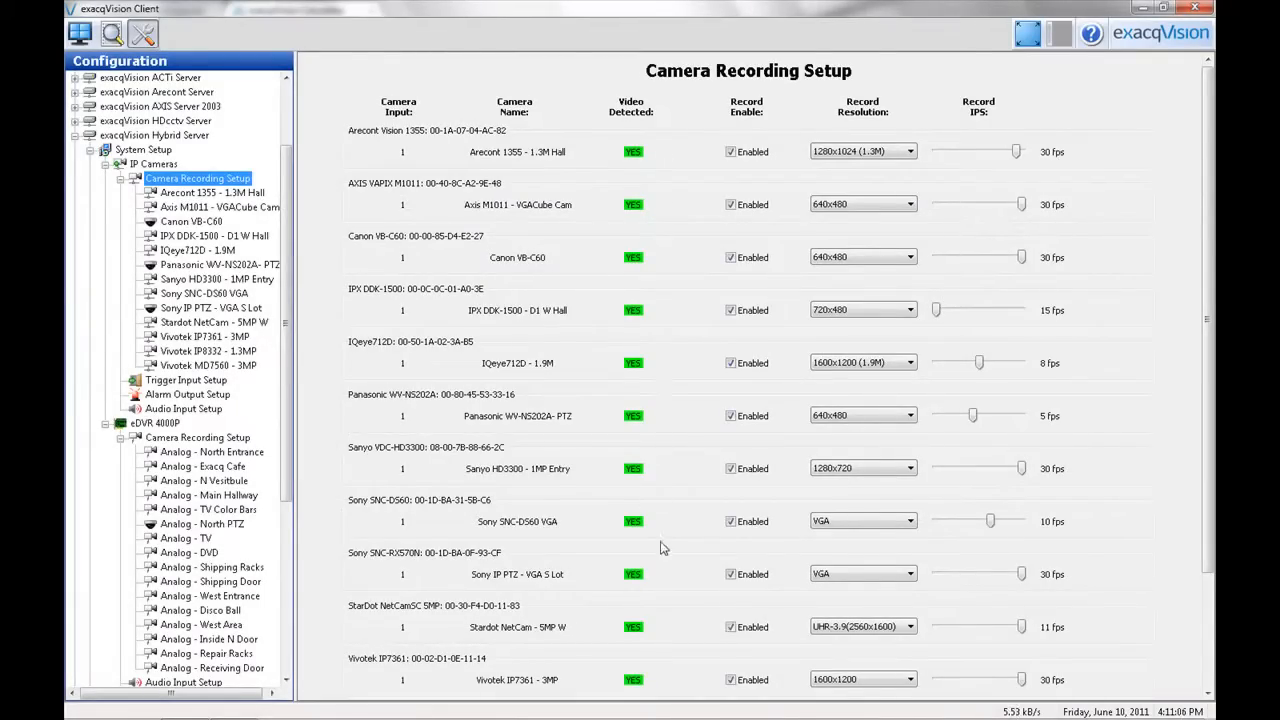
mouse_move(668, 516)
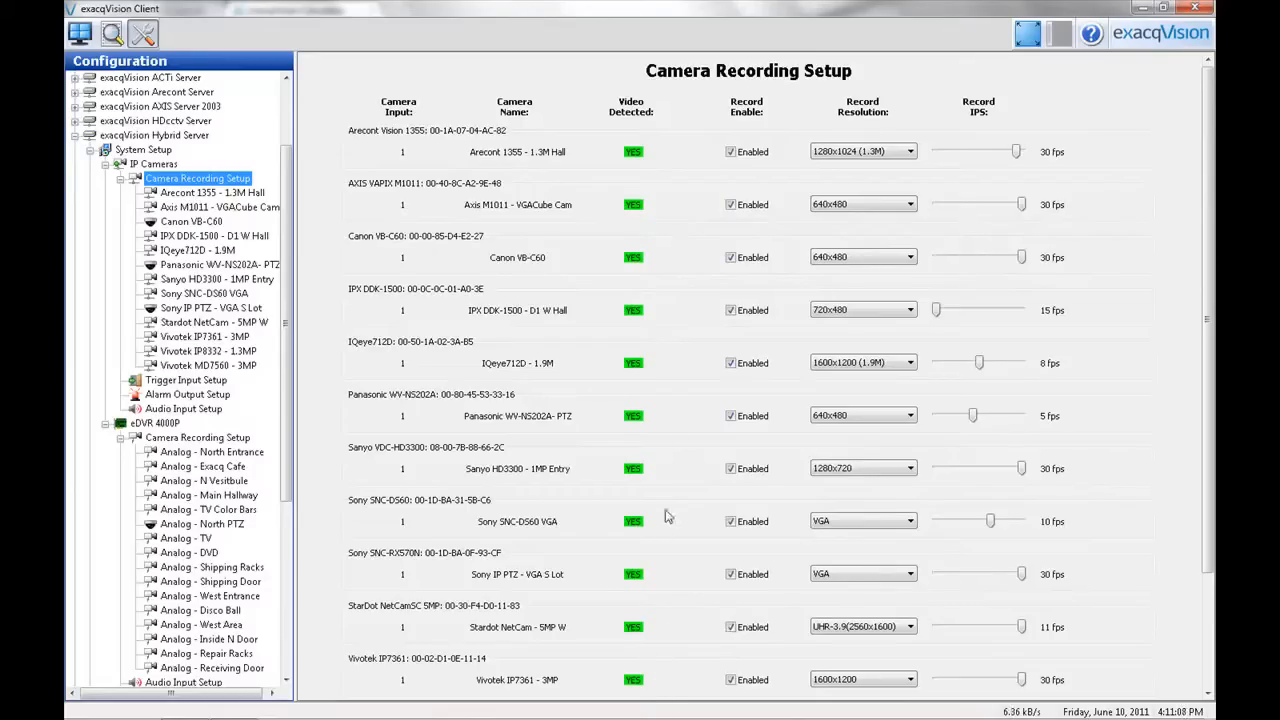
mouse_move(688, 154)
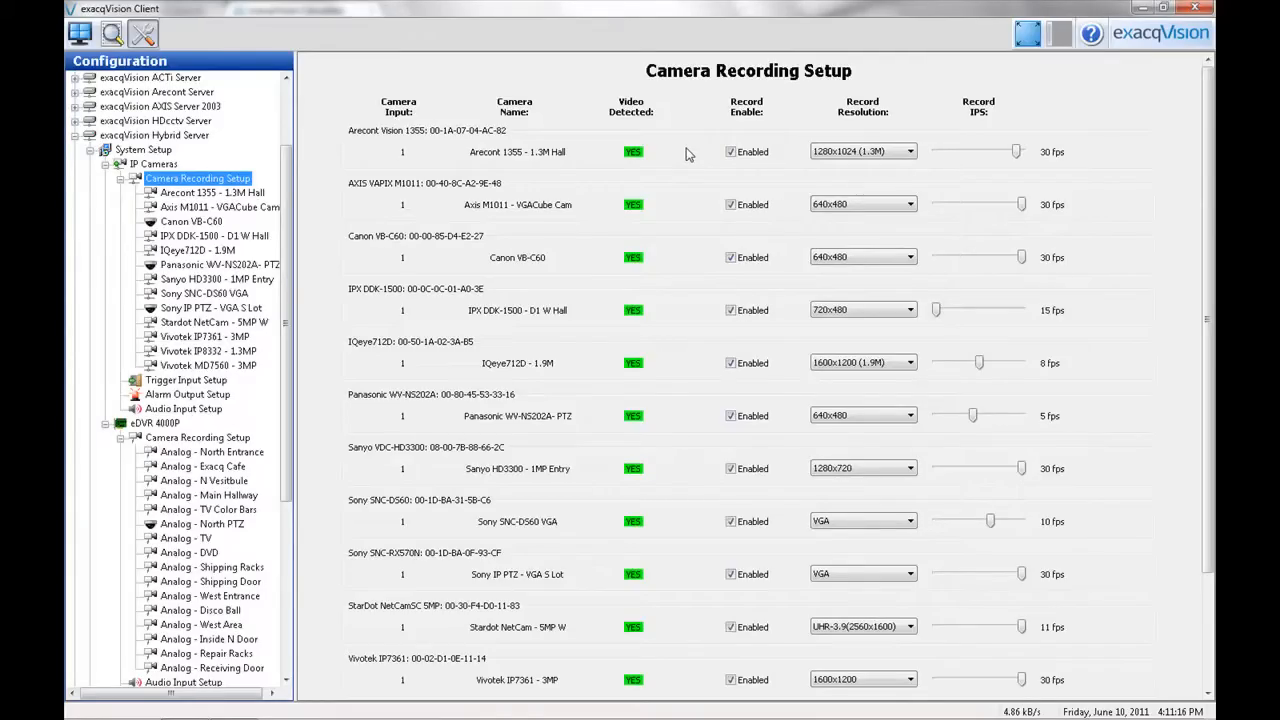
mouse_move(552, 316)
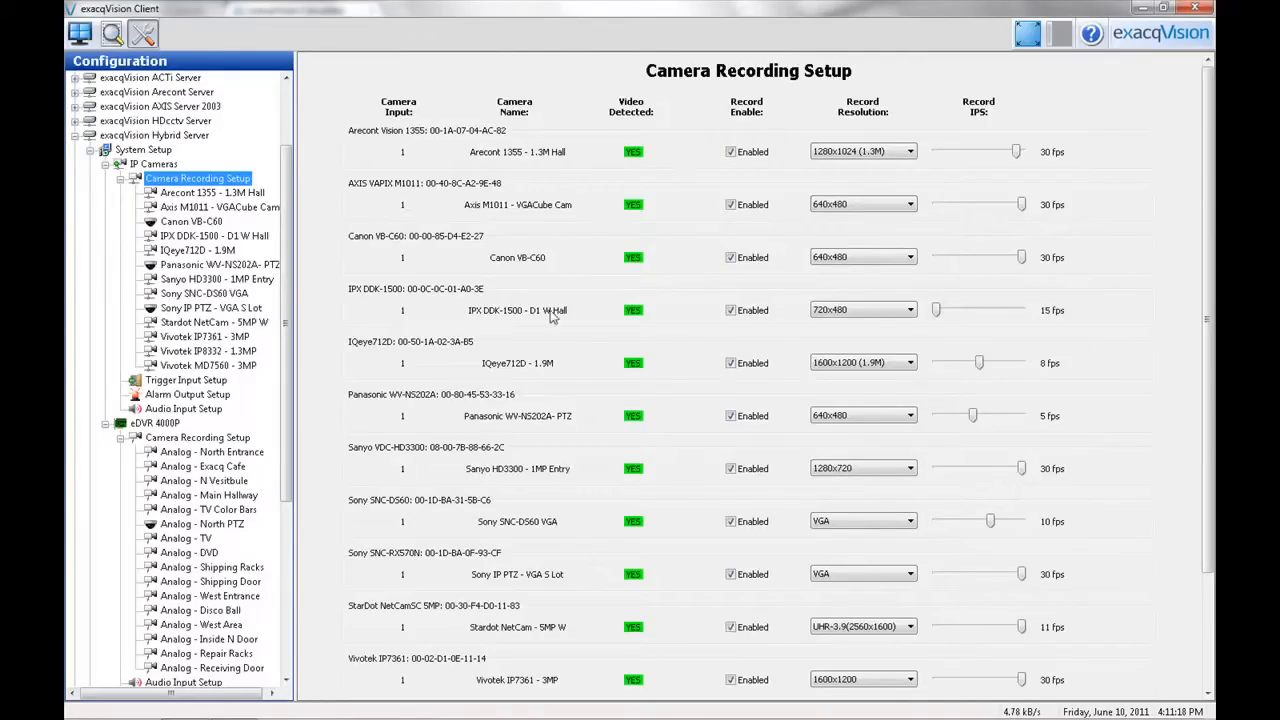
left_click(196, 436)
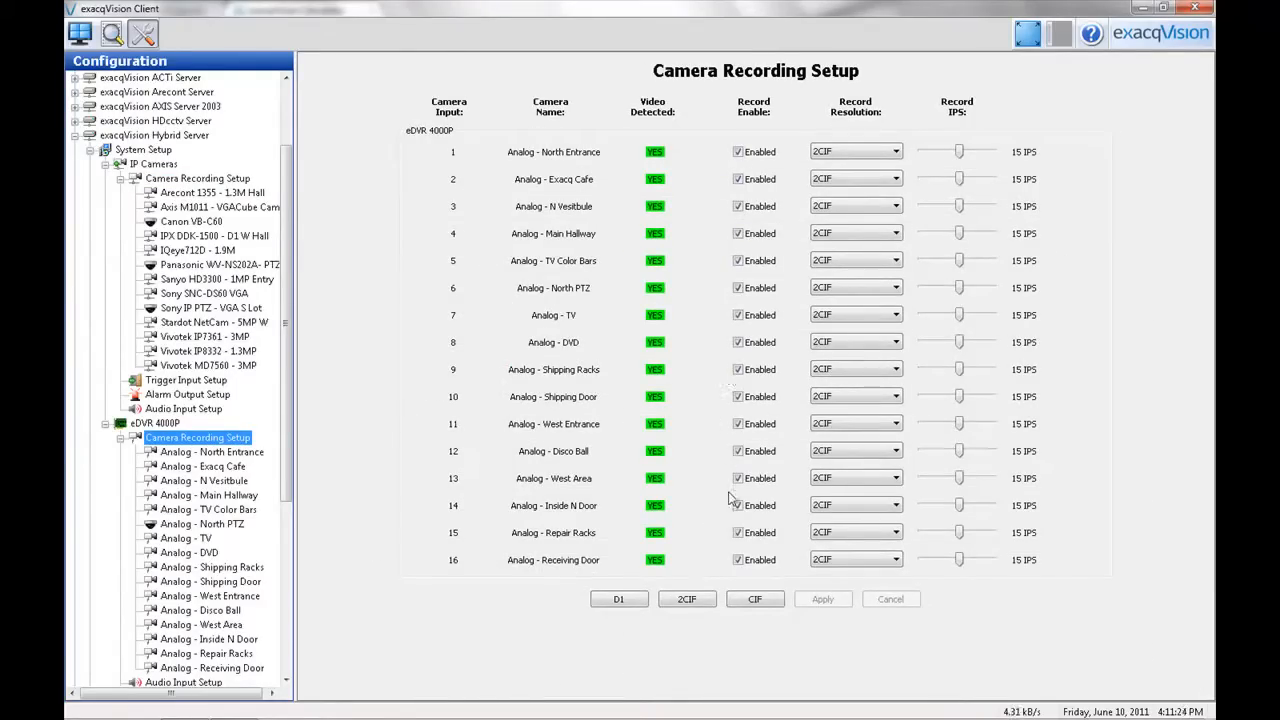
mouse_move(732, 532)
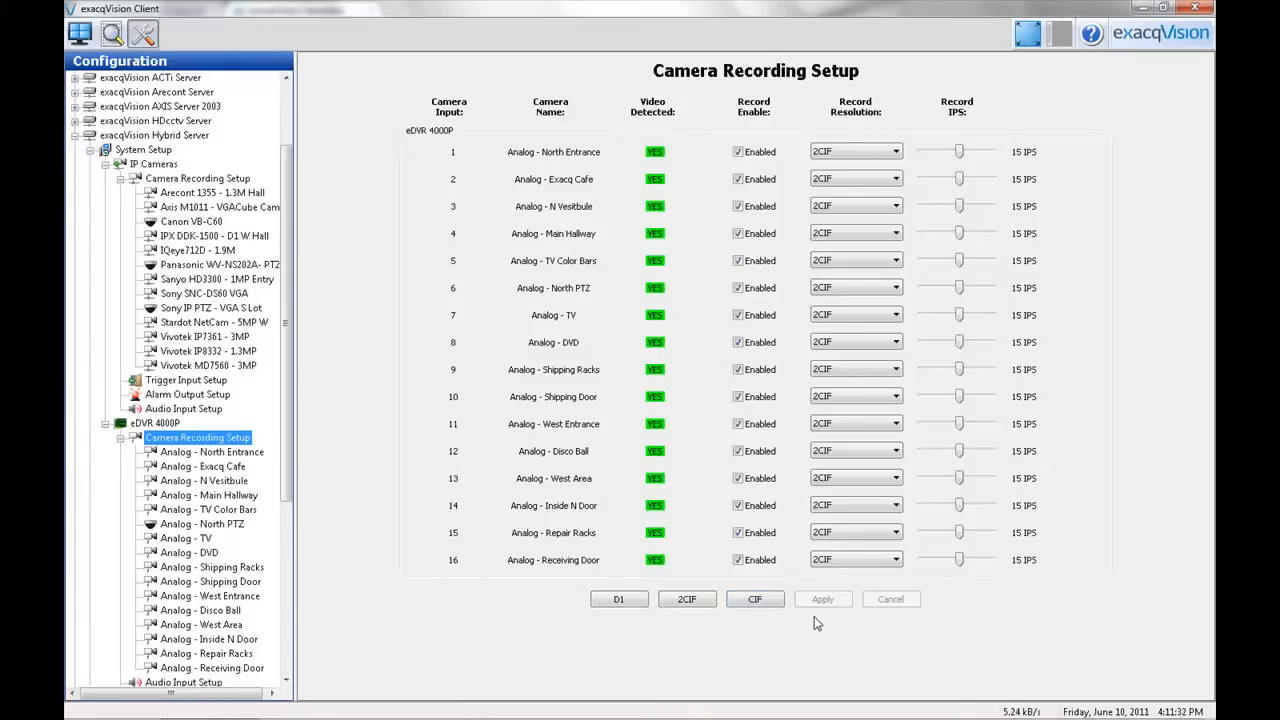
mouse_move(820, 628)
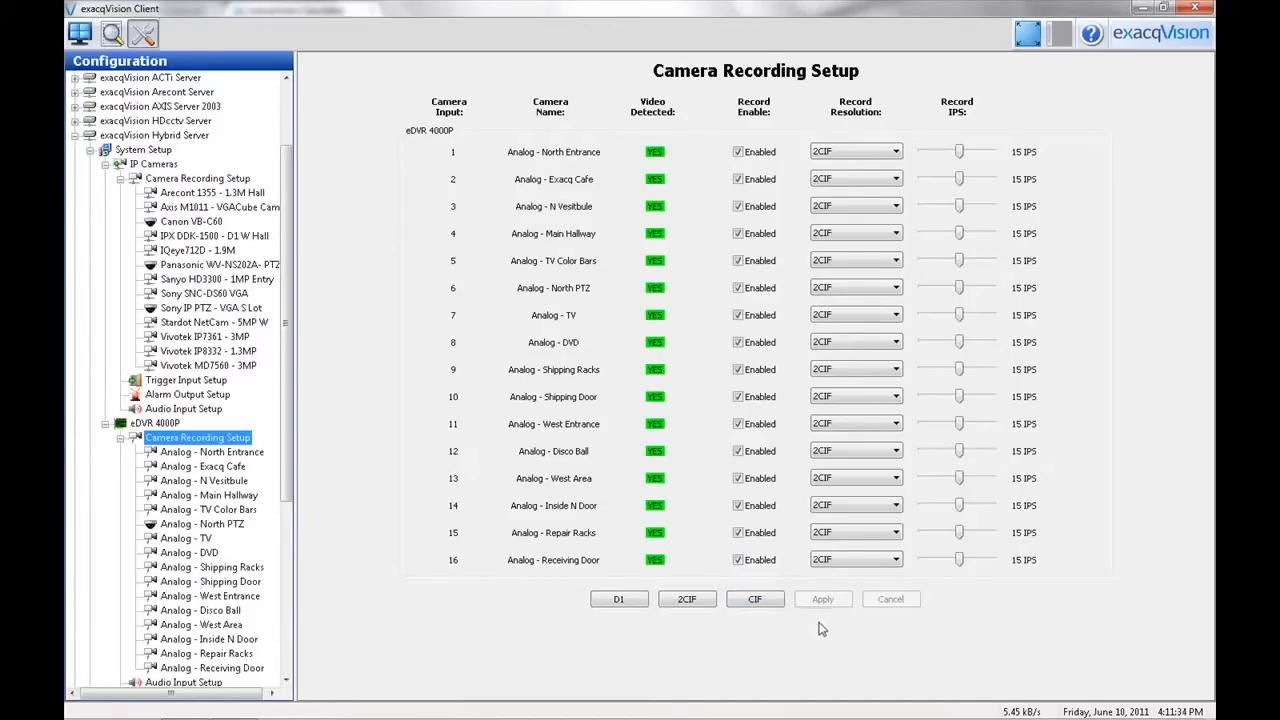
mouse_move(598, 442)
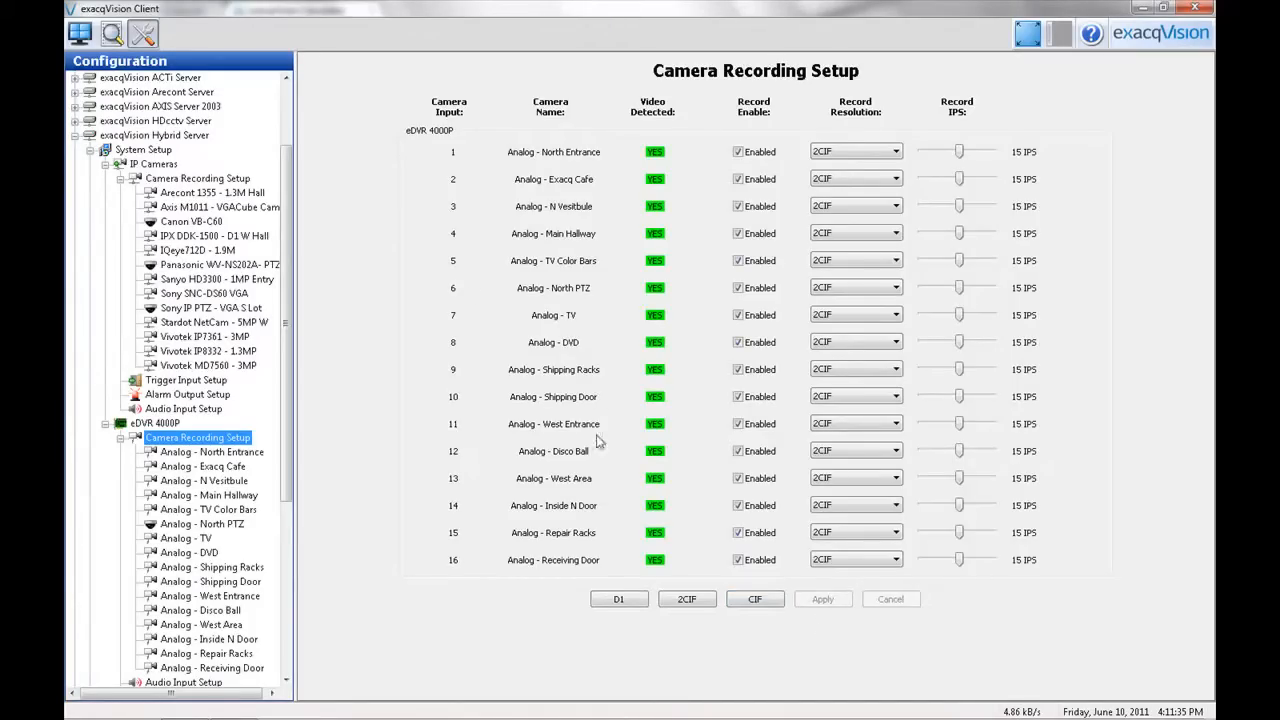